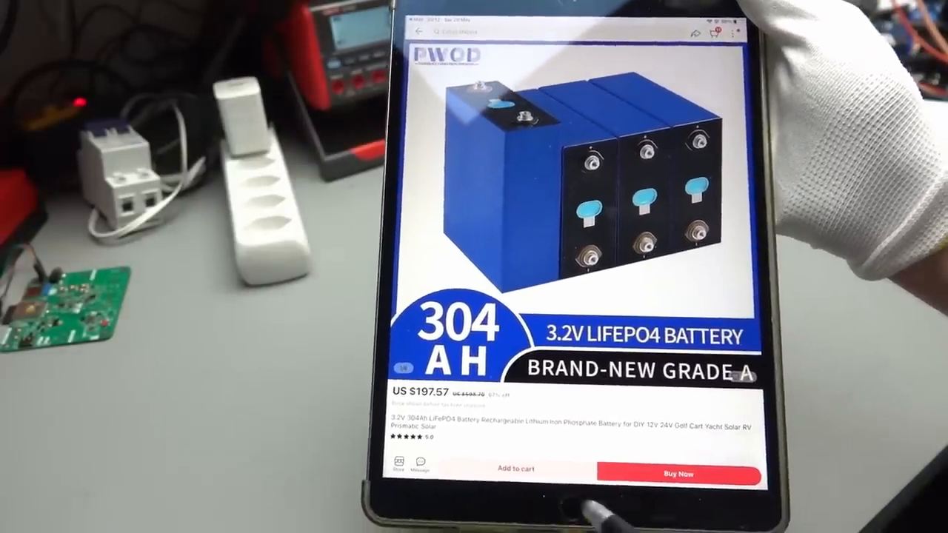
scroll(down, 3)
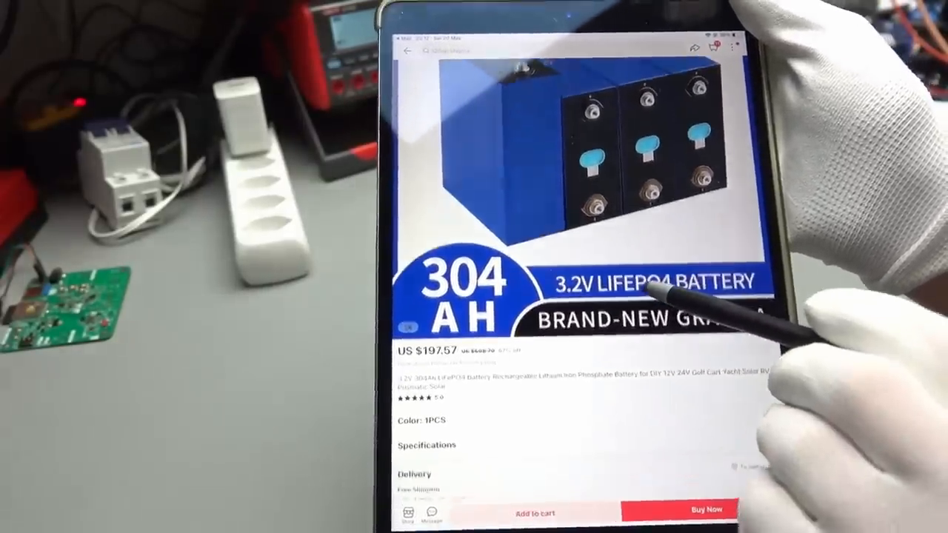
scroll(down, 3)
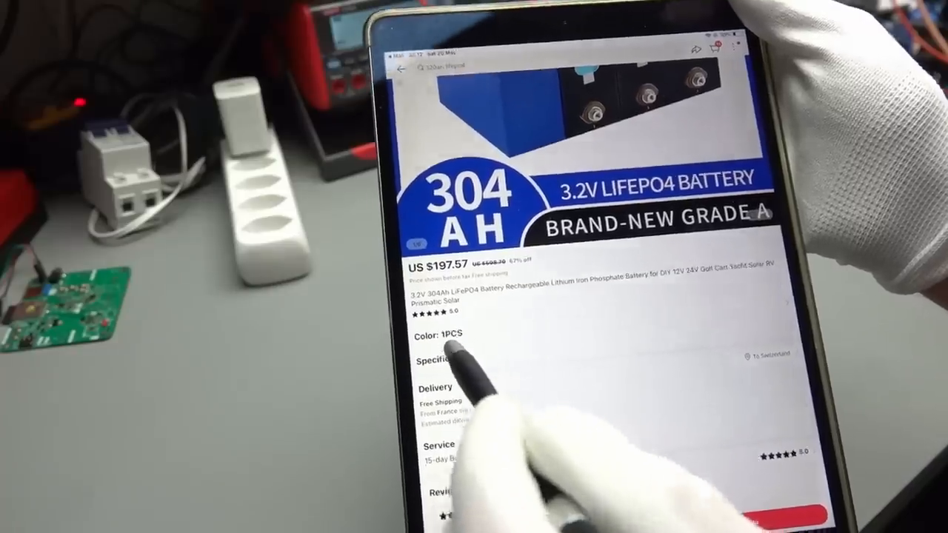